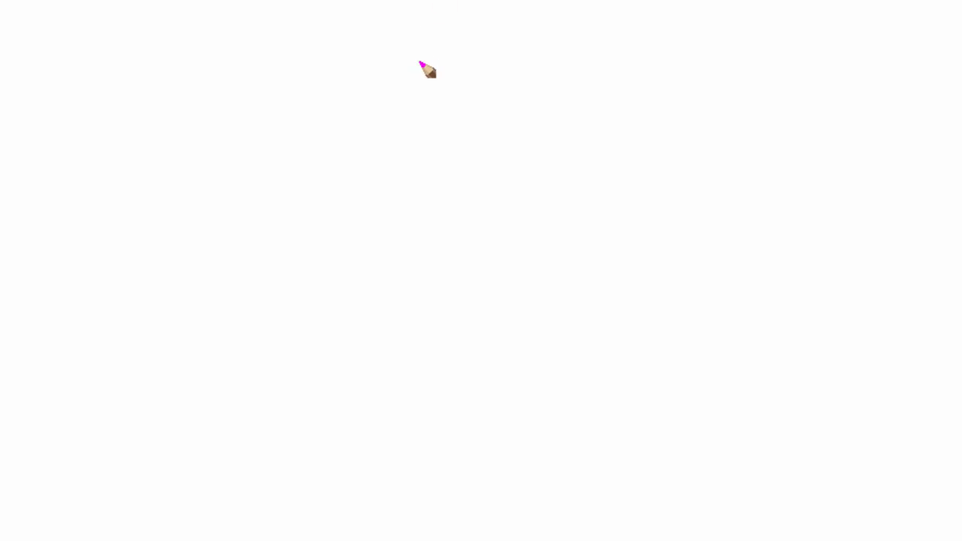
mouse_move(277, 113)
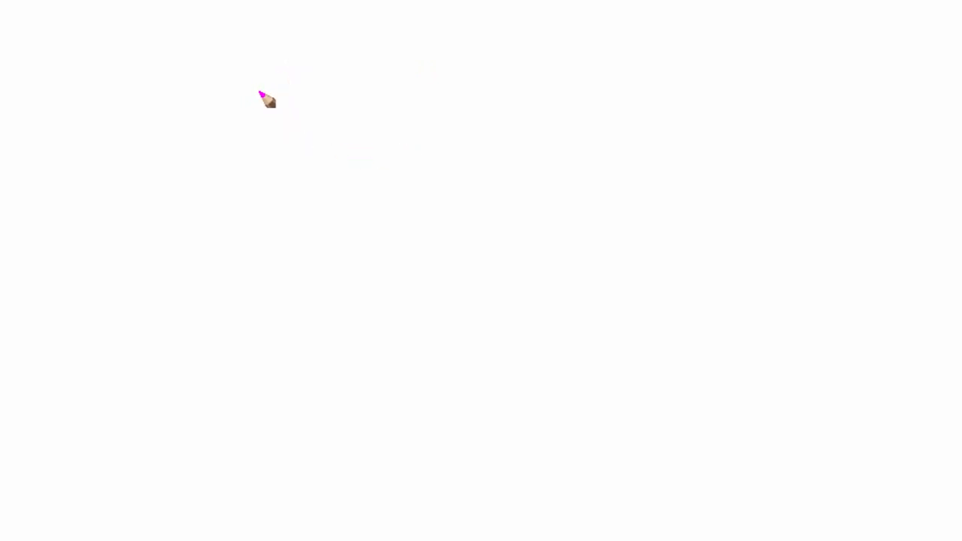
mouse_move(355, 101)
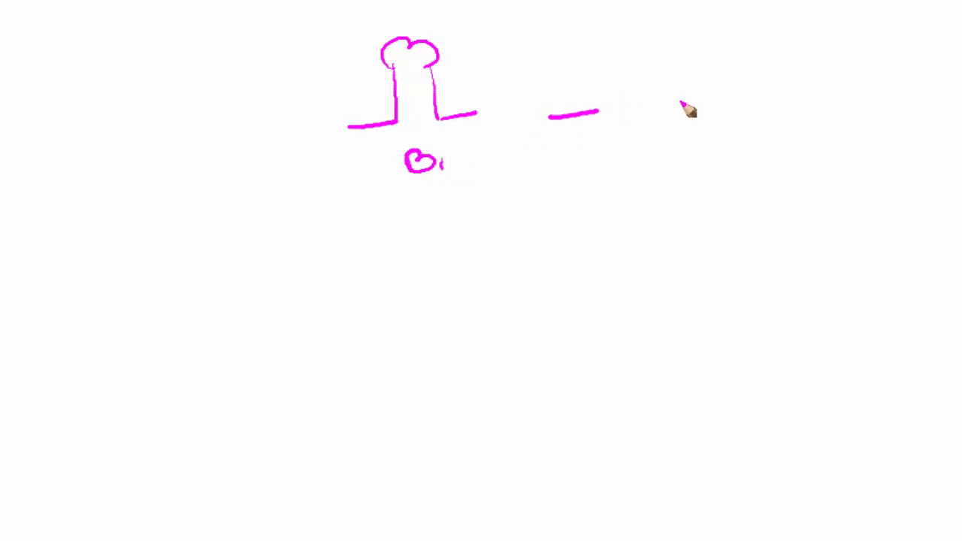
Step: Sketch the second pink bulb with its terminal leads beside the first
left_click_drag(594, 60, 650, 120)
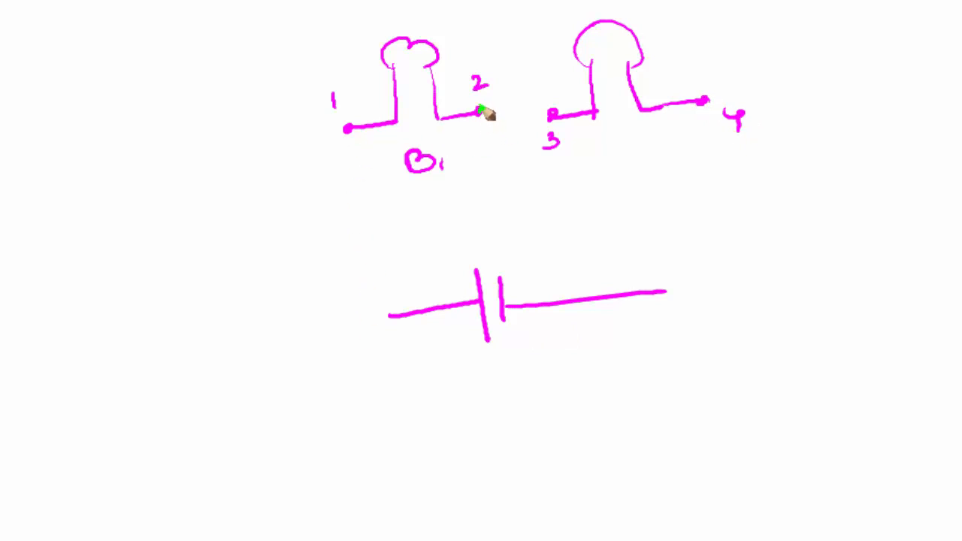
Step: Draw green wires from terminal 2 to 3 and from terminals 1 and 4 to the battery
left_click_drag(477, 109, 549, 112)
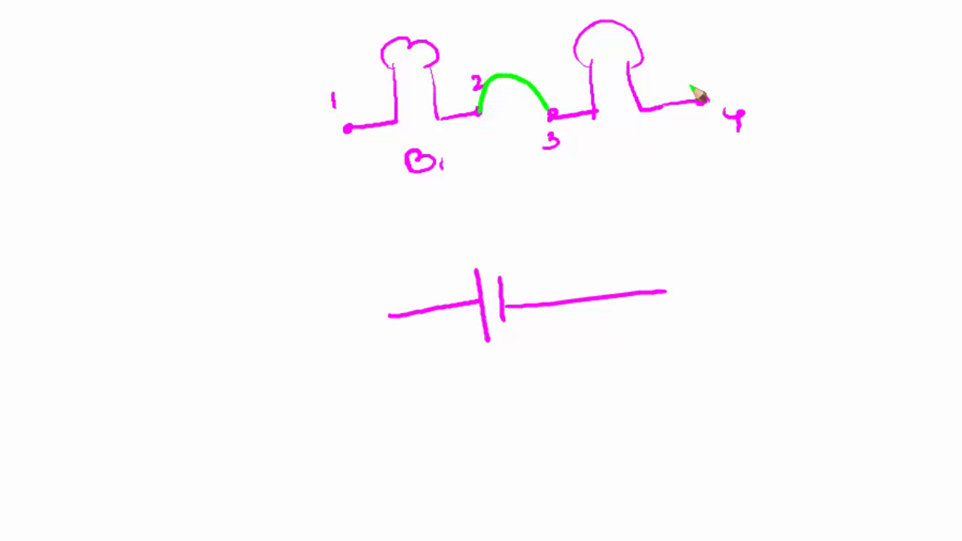
left_click_drag(703, 90, 667, 299)
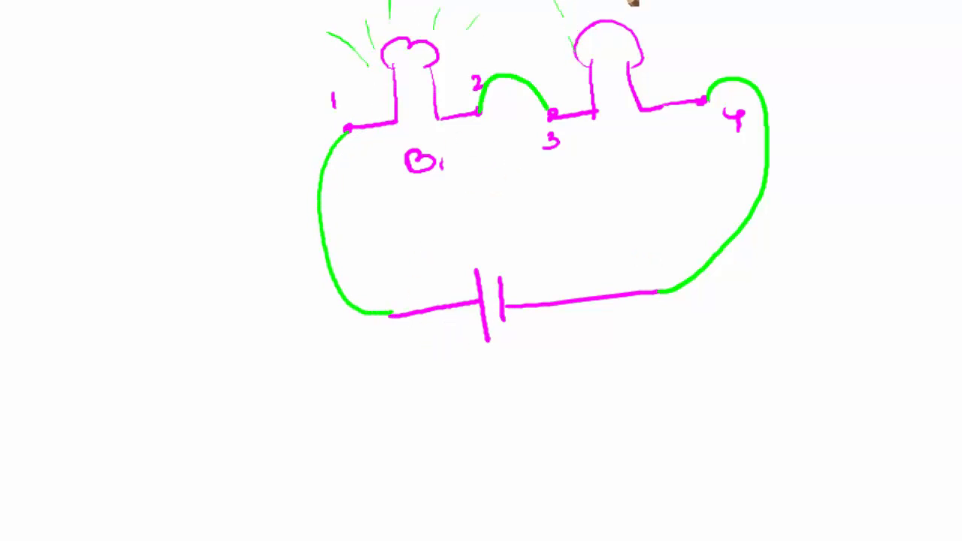
mouse_move(329, 340)
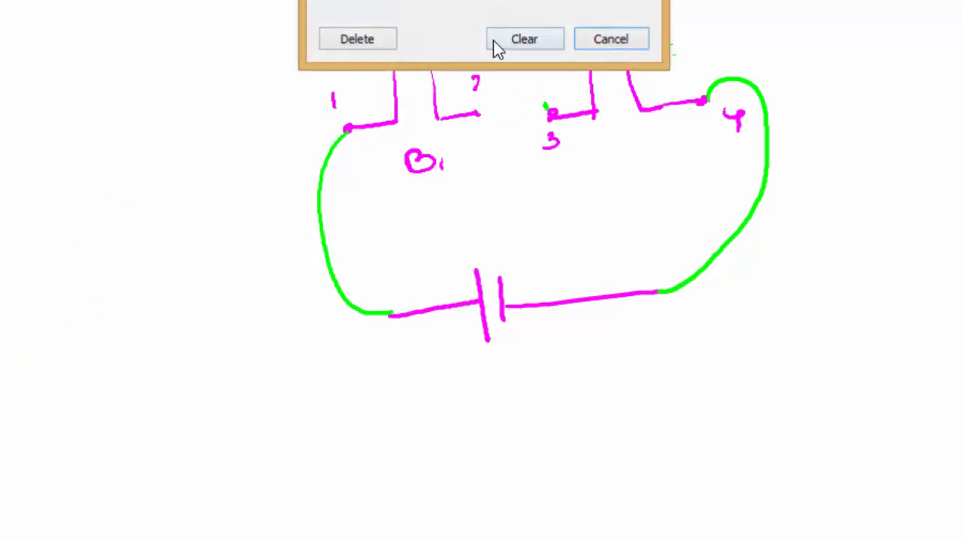
Step: Clear the canvas to erase the whole series diagram
left_click(524, 39)
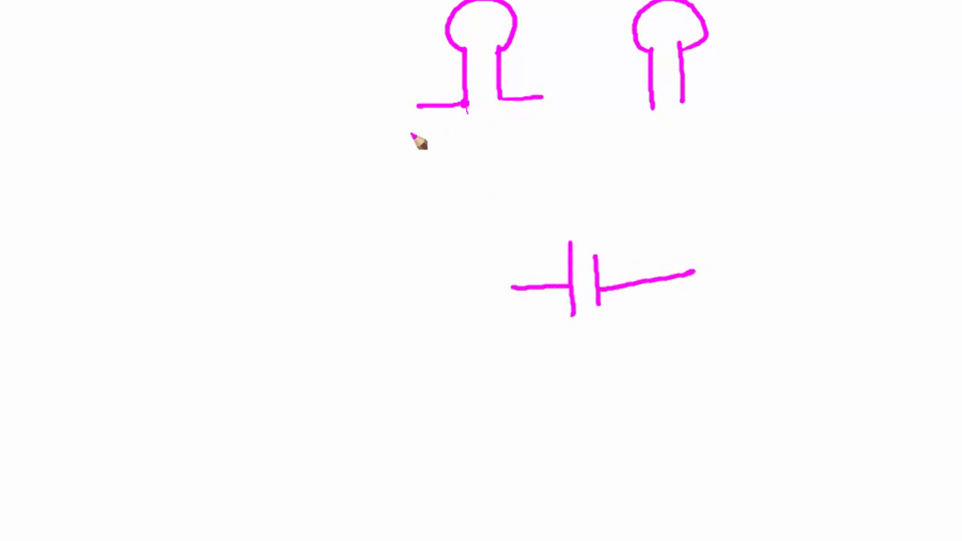
Step: Number terminals 1–4 and wire terminals 1 and 3 to one battery side, 2 and 4 to the other
type("2")
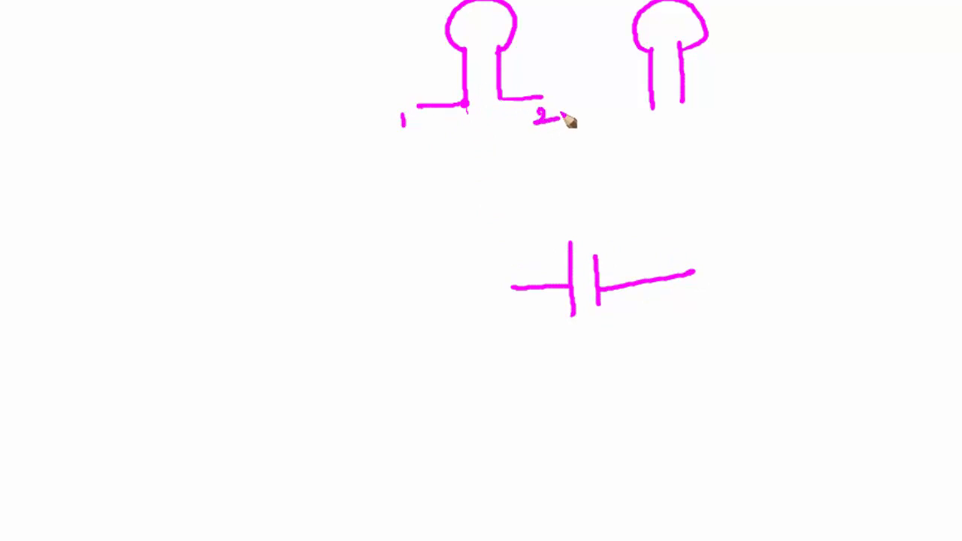
left_click_drag(601, 101, 721, 127)
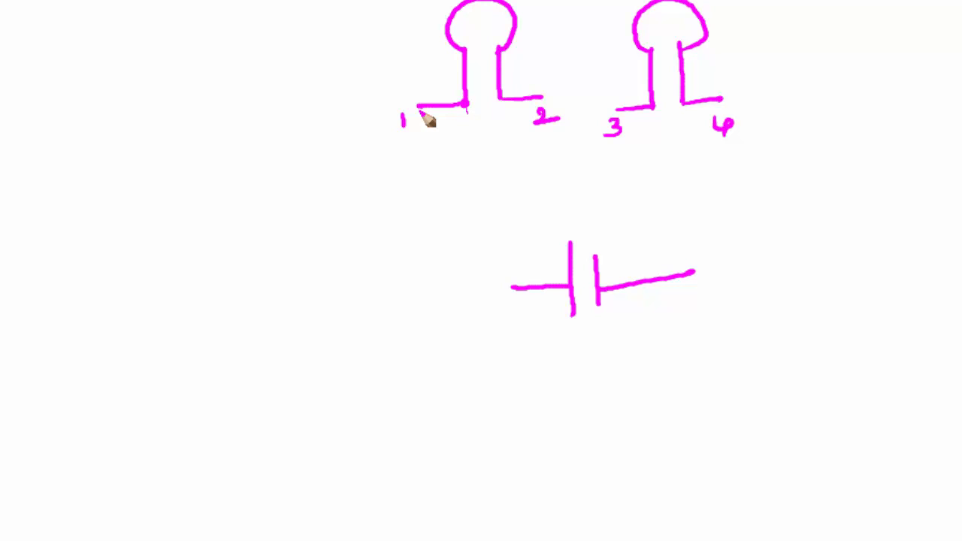
left_click_drag(421, 117, 519, 293)
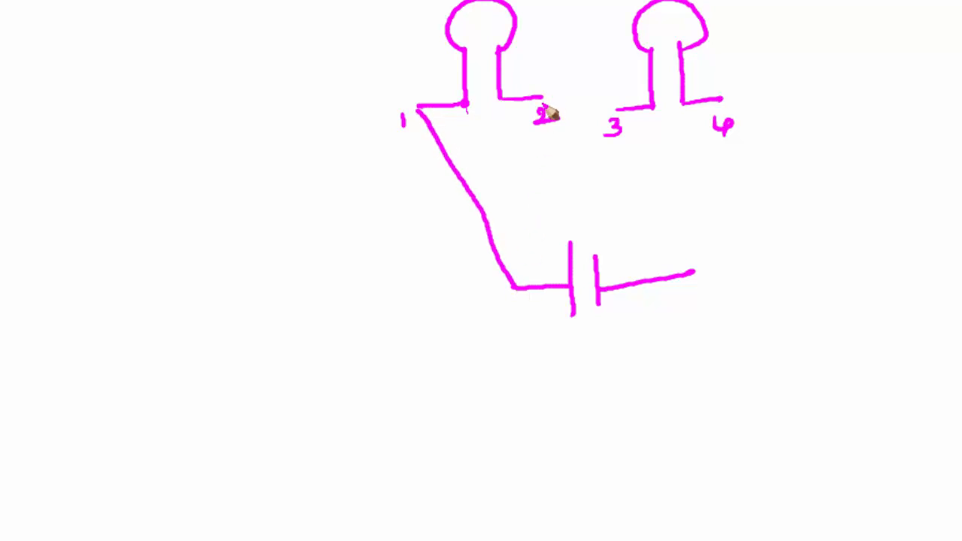
left_click_drag(545, 109, 691, 270)
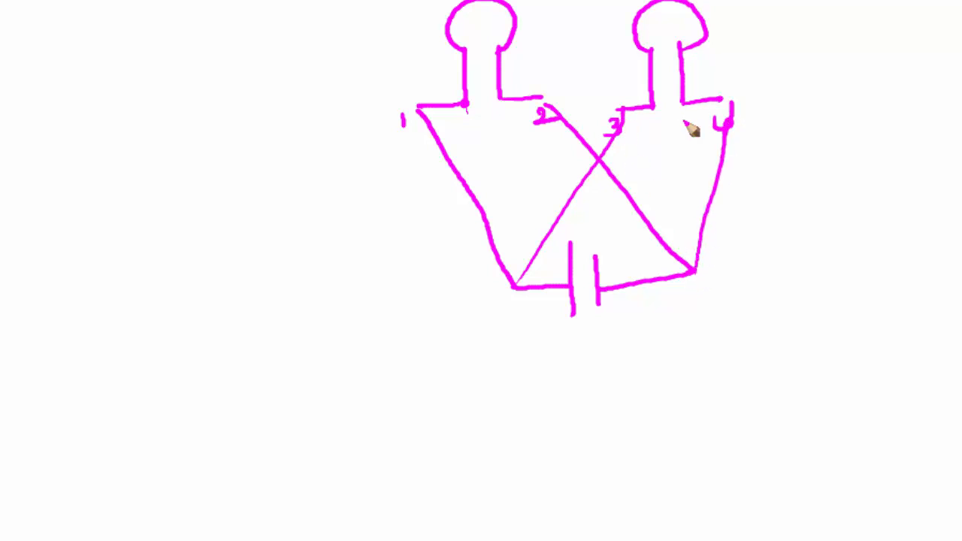
mouse_move(544, 4)
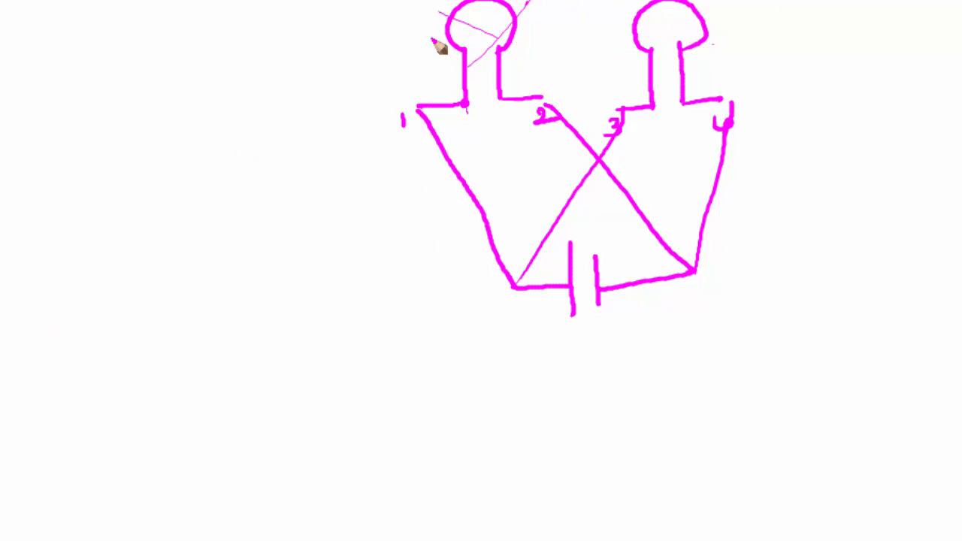
mouse_move(793, 280)
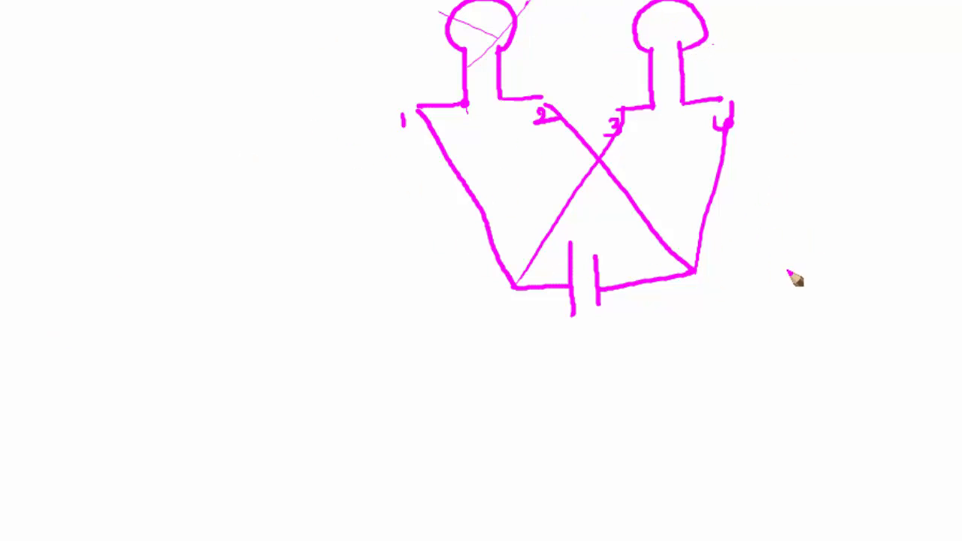